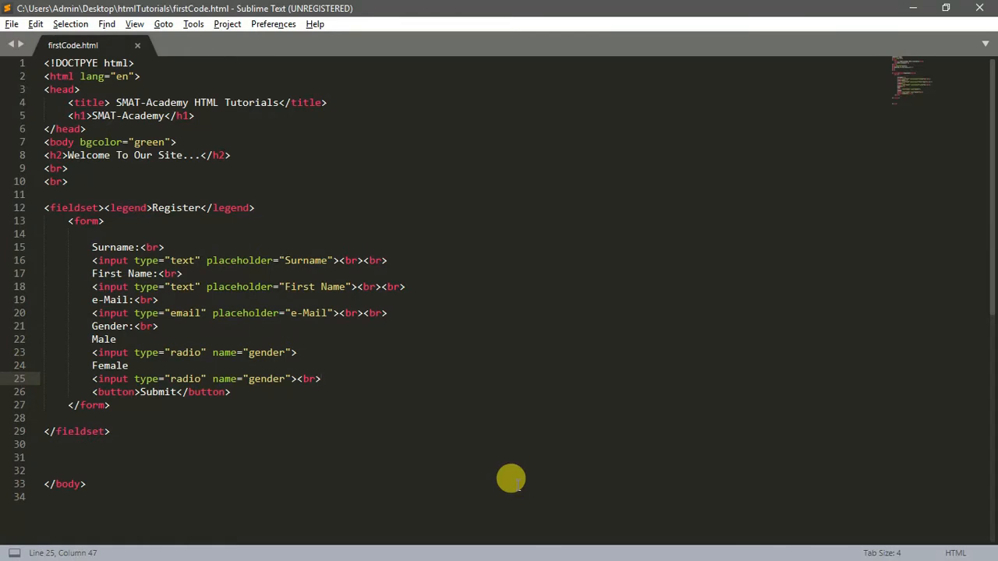
pyautogui.moveTo(484, 362)
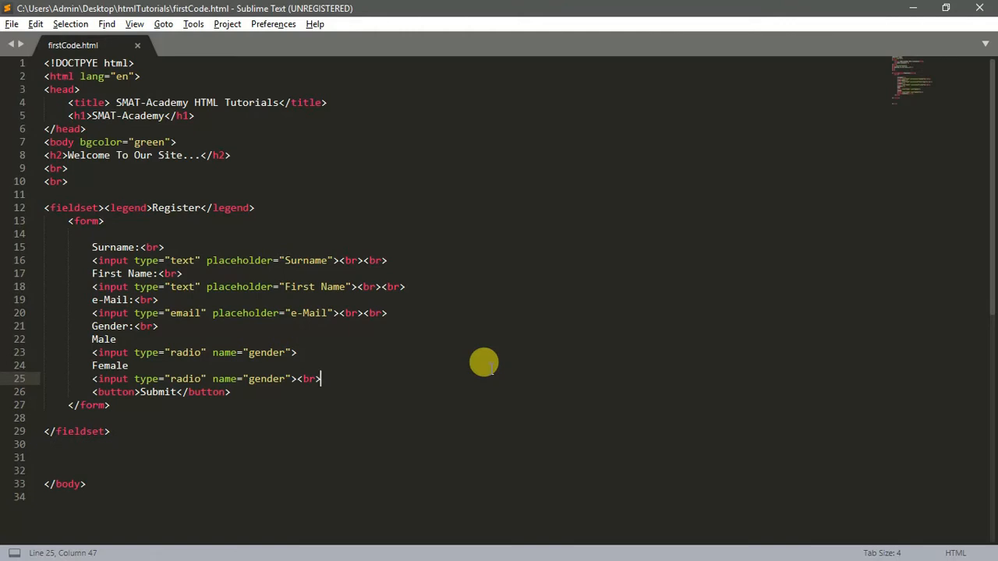
pyautogui.moveTo(390, 371)
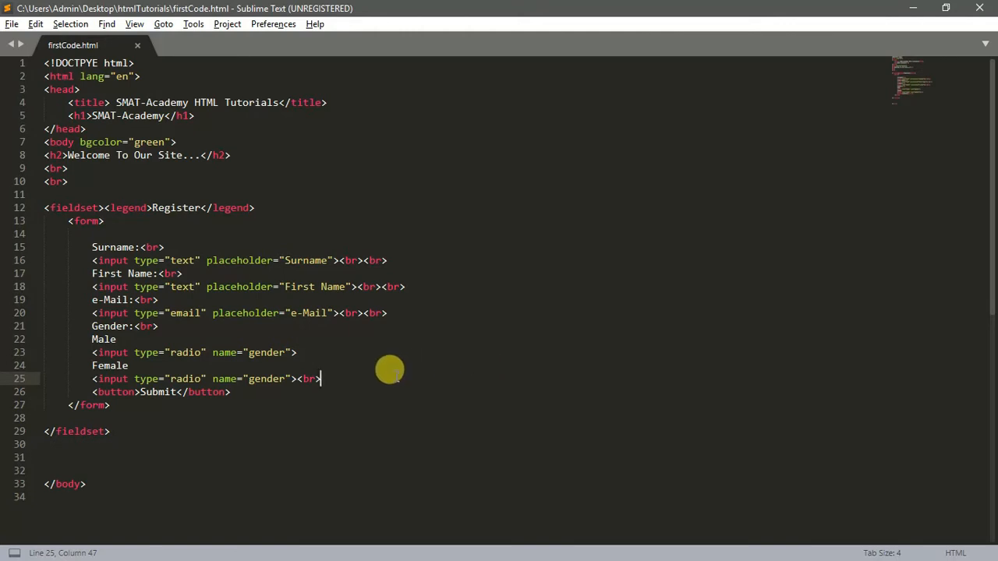
pyautogui.moveTo(365, 357)
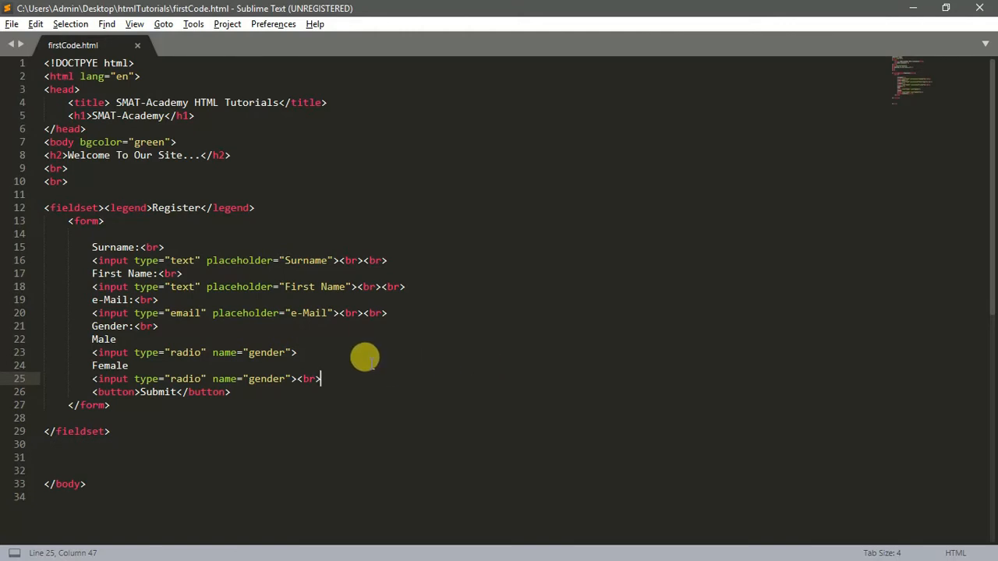
pyautogui.moveTo(274, 181)
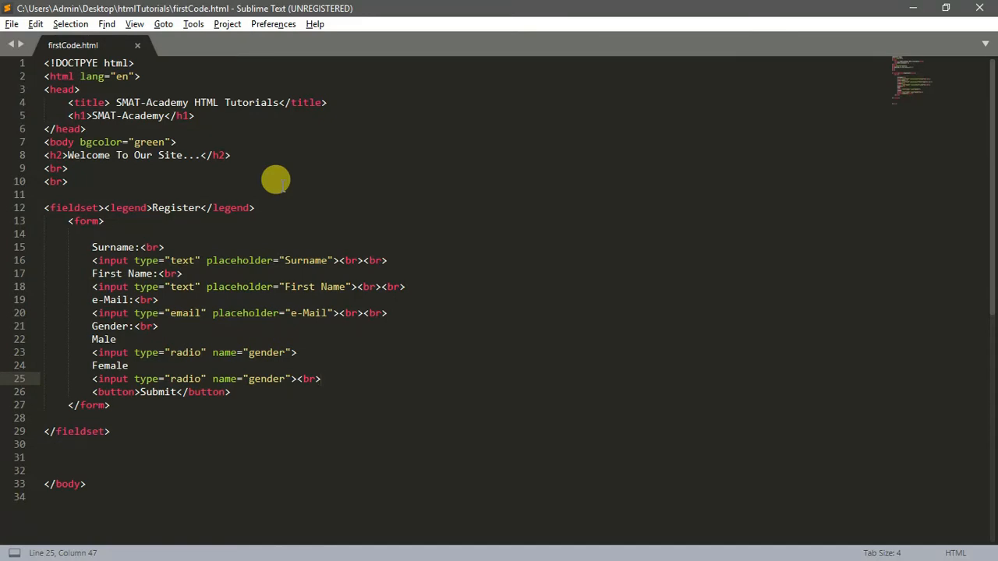
# Add a line break and start a new <p> paragraph below the closing fieldset.
pyautogui.write('<br>')
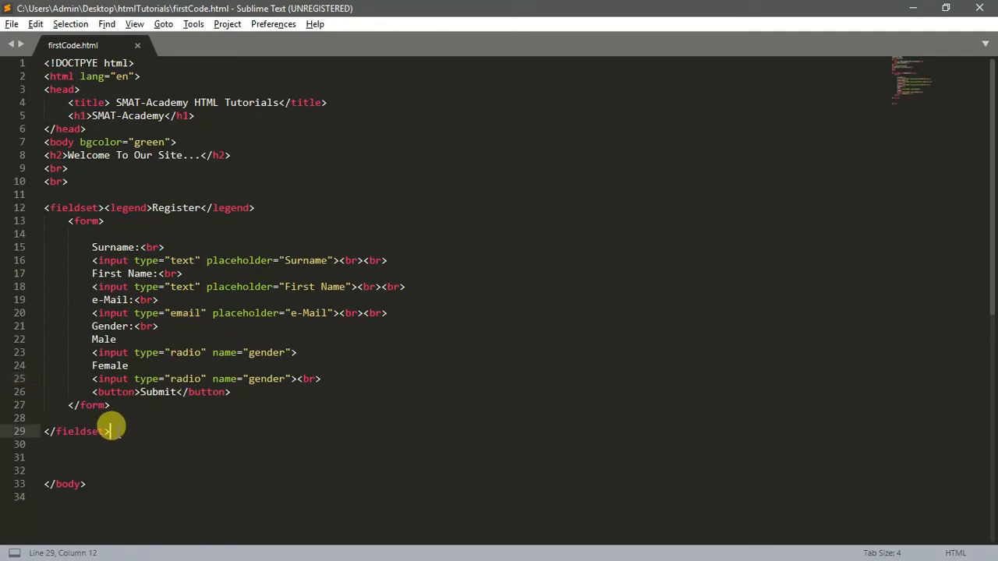
pyautogui.press('enter')
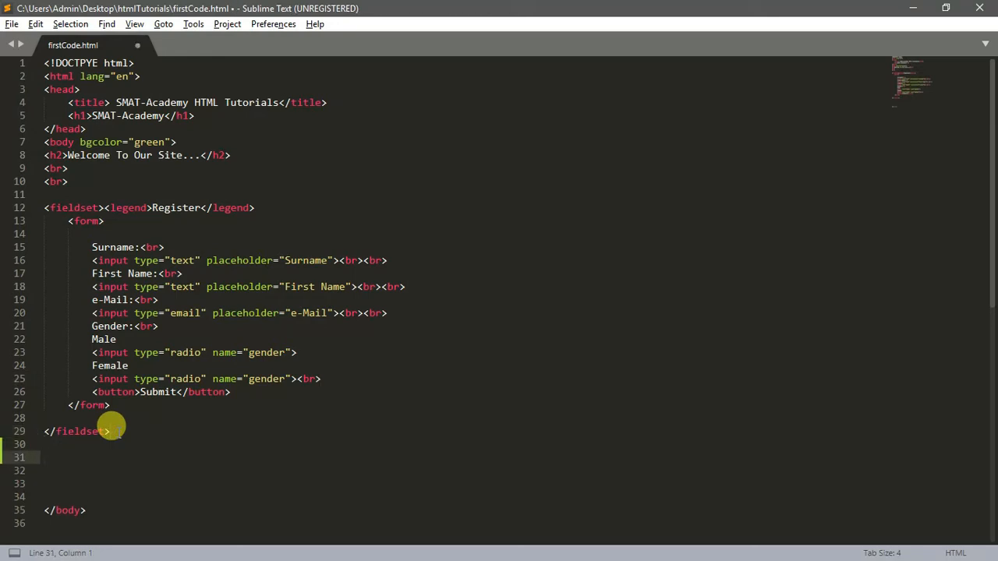
pyautogui.write('<p></p>>')
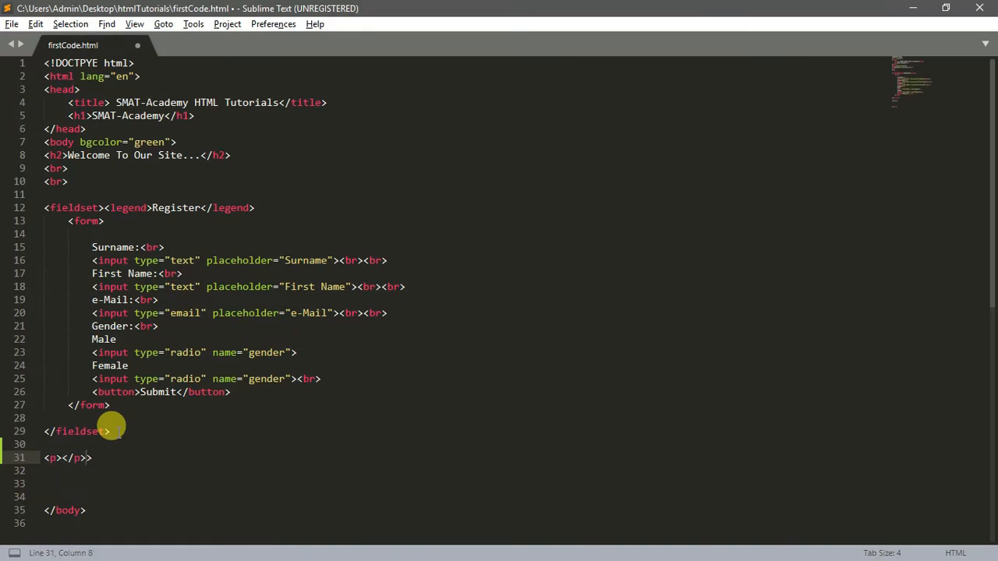
pyautogui.click(61, 458)
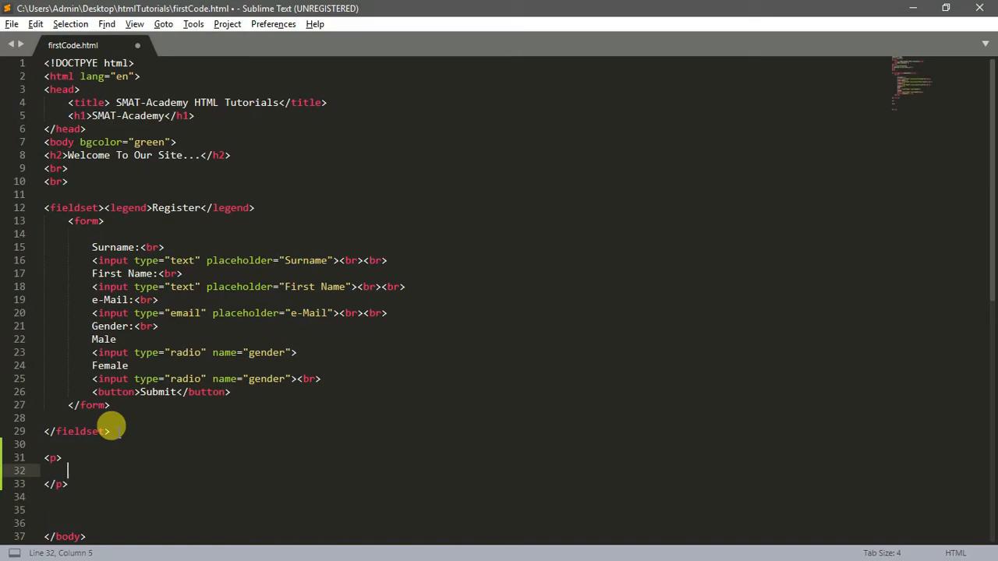
# Fill the paragraph with "Programming is the must boring i have ever known.".
pyautogui.write('Pro')
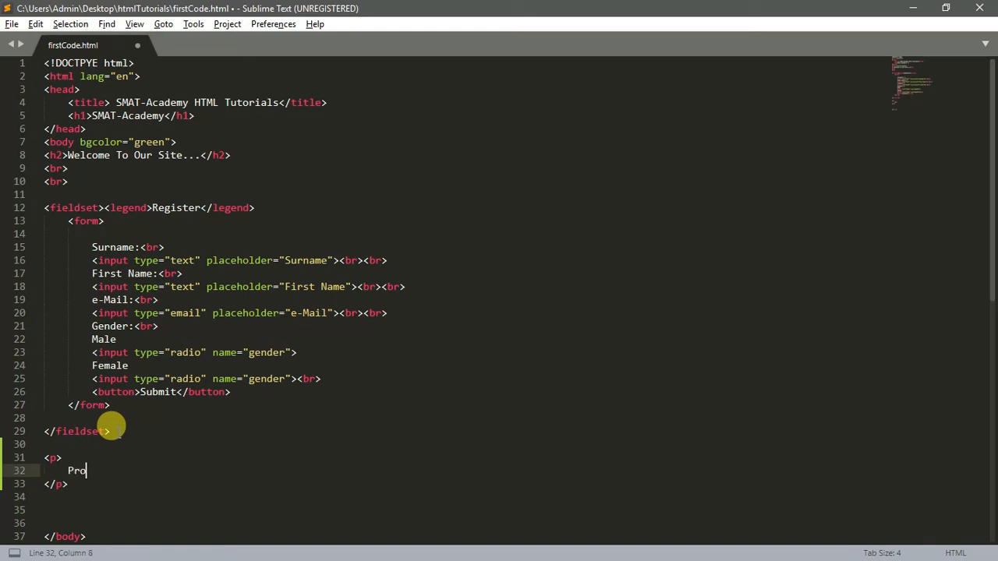
pyautogui.write('gram')
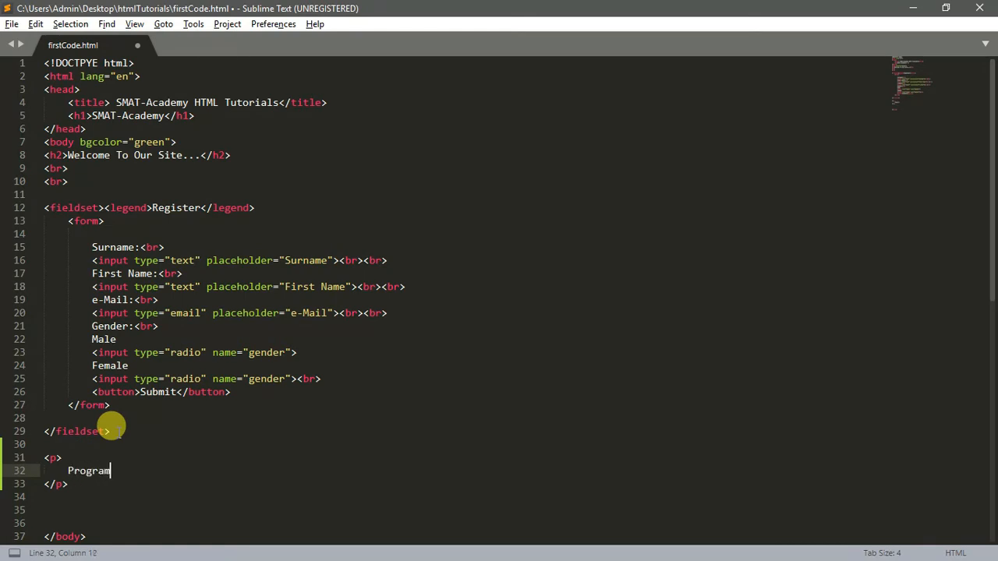
pyautogui.write('ming is the mo')
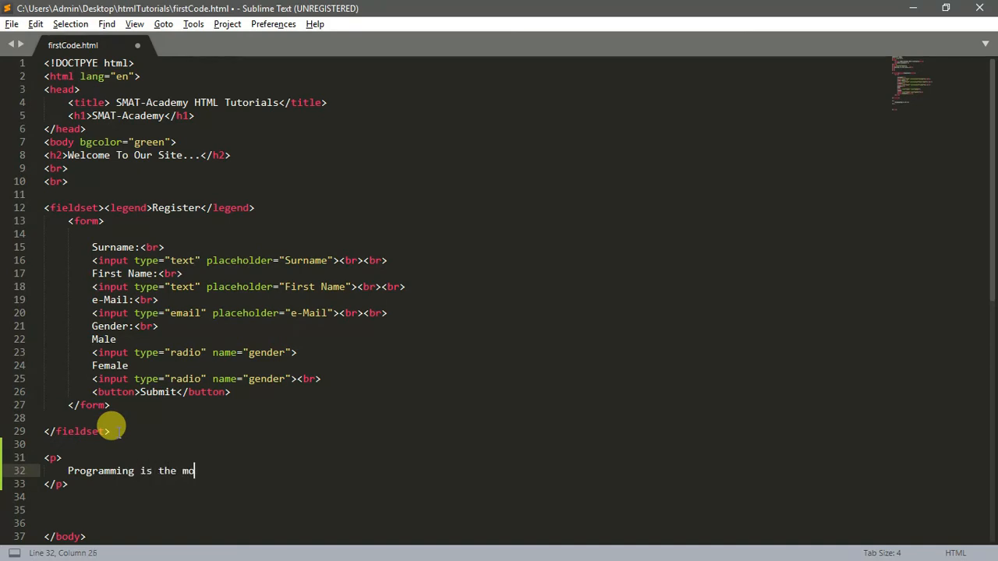
pyautogui.write('us')
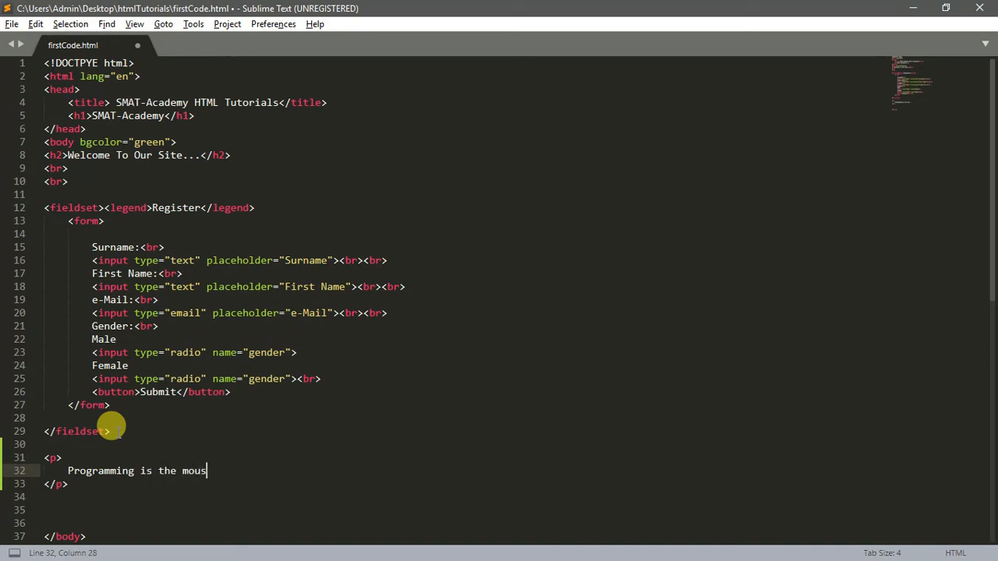
pyautogui.write('must')
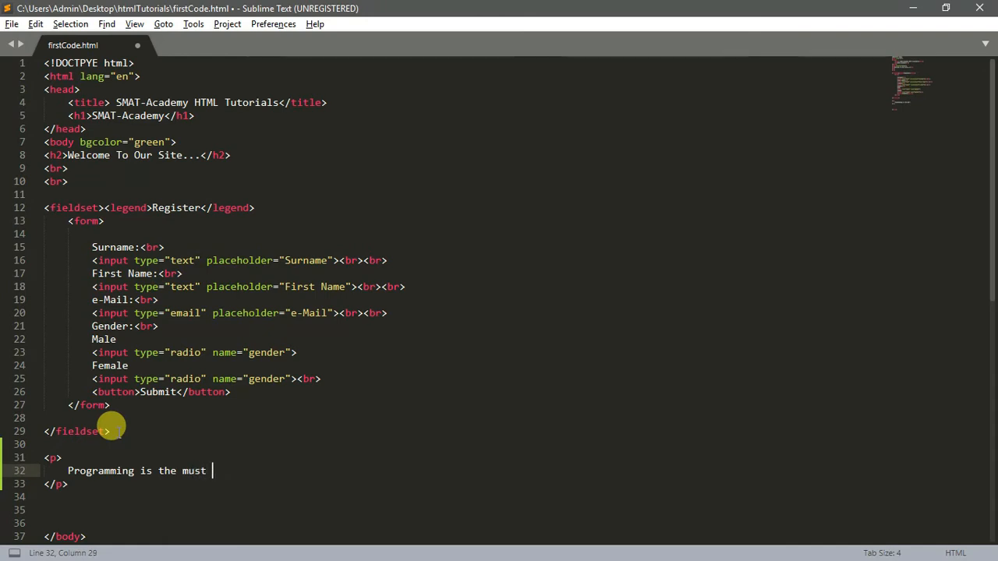
pyautogui.write('boring')
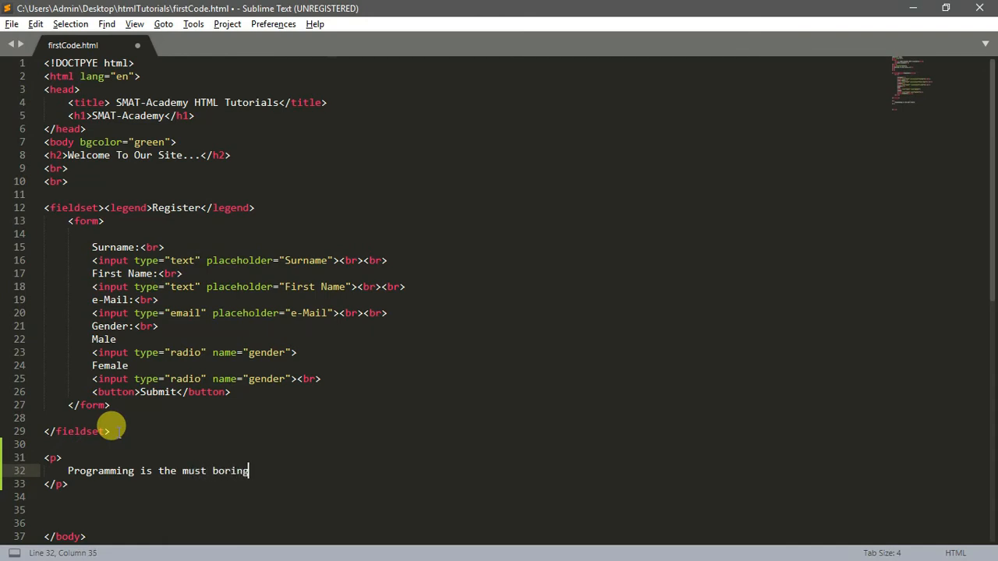
pyautogui.write('i H')
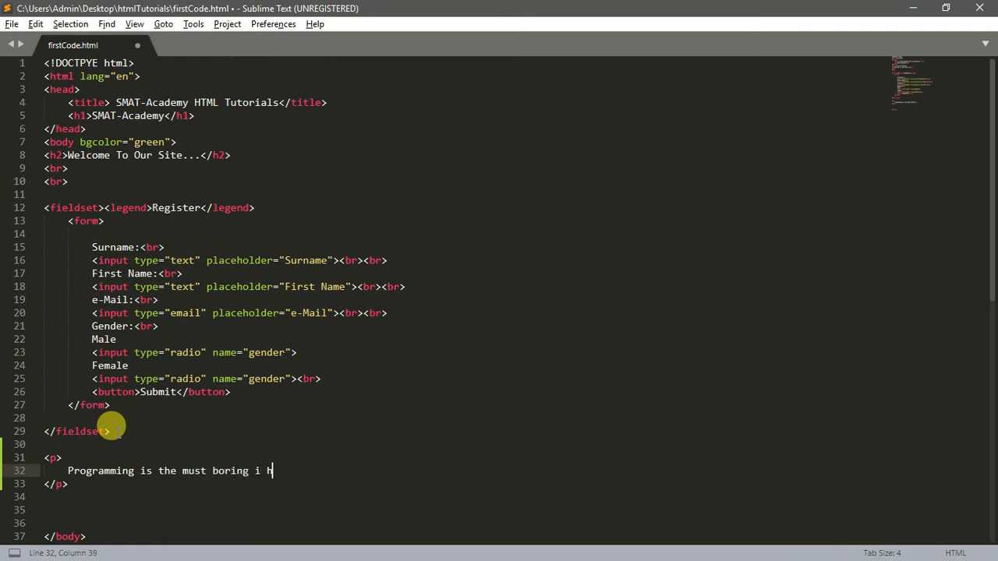
pyautogui.write('ave ever kn')
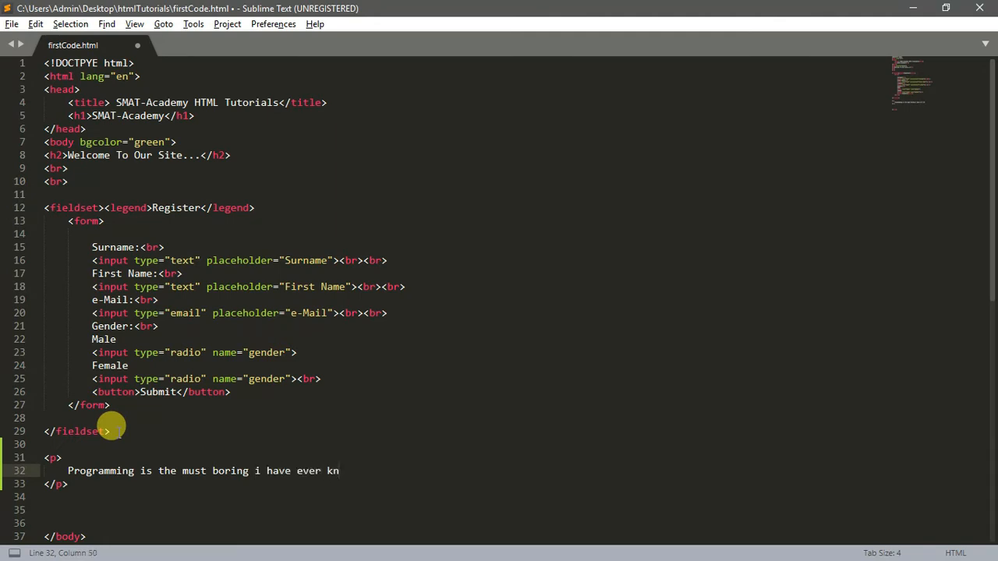
pyautogui.write('ow')
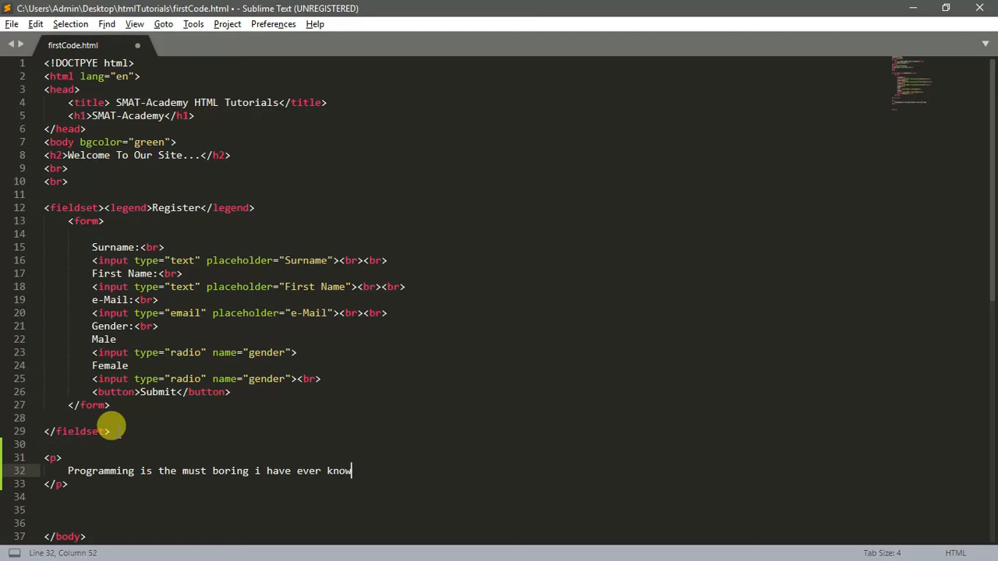
pyautogui.write('n.')
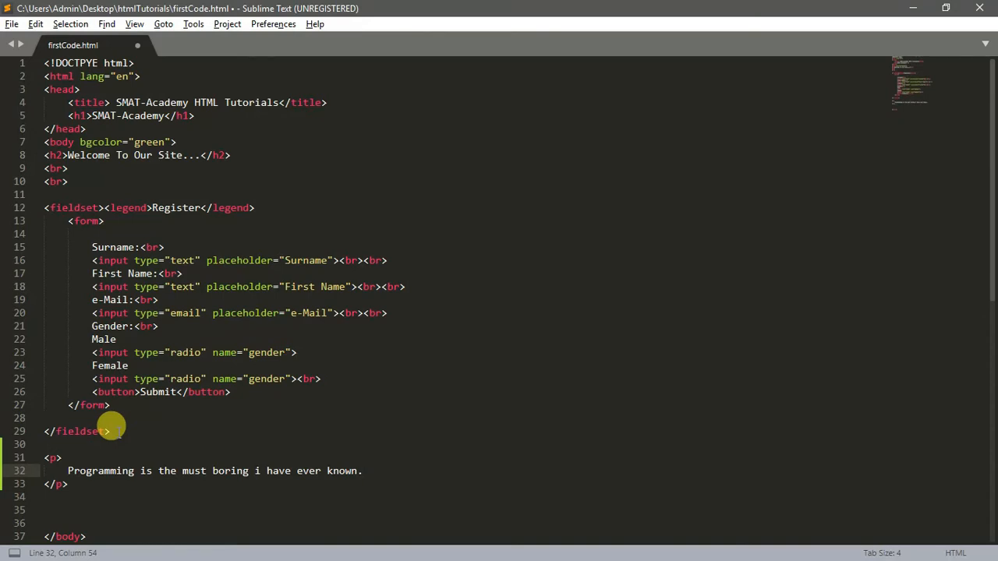
pyautogui.moveTo(117, 471)
pyautogui.write('thing ')
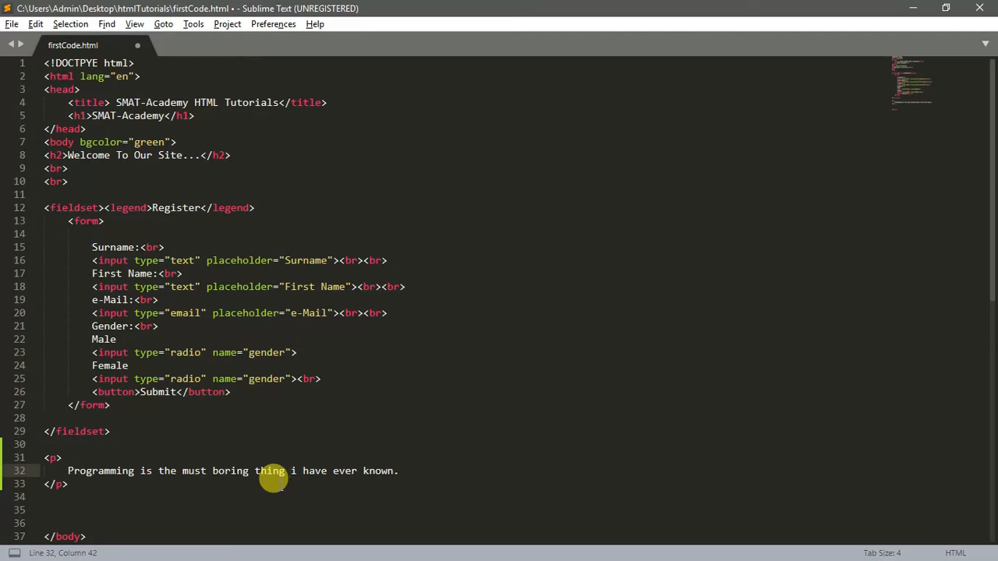
pyautogui.moveTo(51, 459)
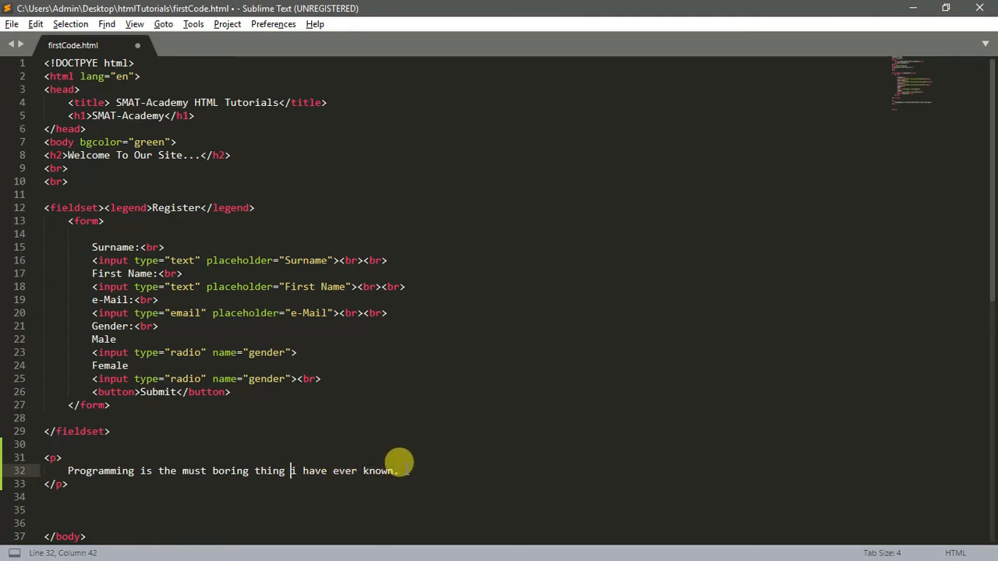
pyautogui.moveTo(221, 480)
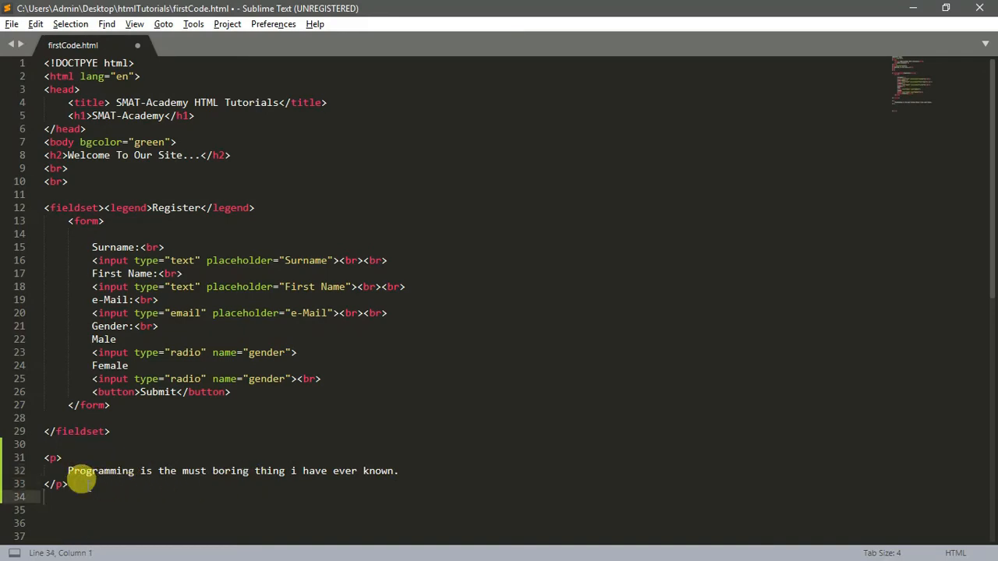
# Type 'program' into the paragraph markup below the form.
pyautogui.write('program')
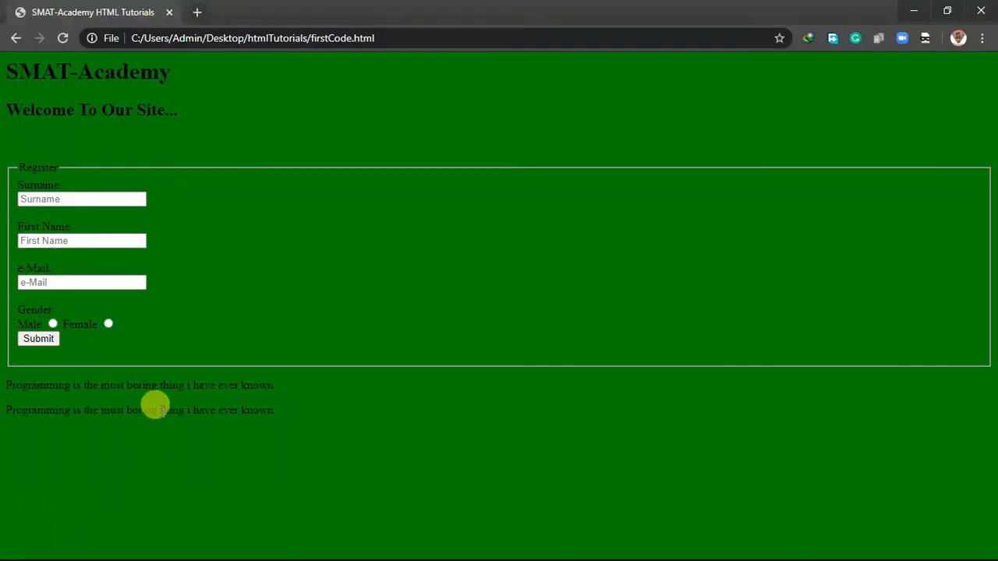
# Select a word in the rendered sentence in the Chrome preview.
pyautogui.doubleClick(105, 410)
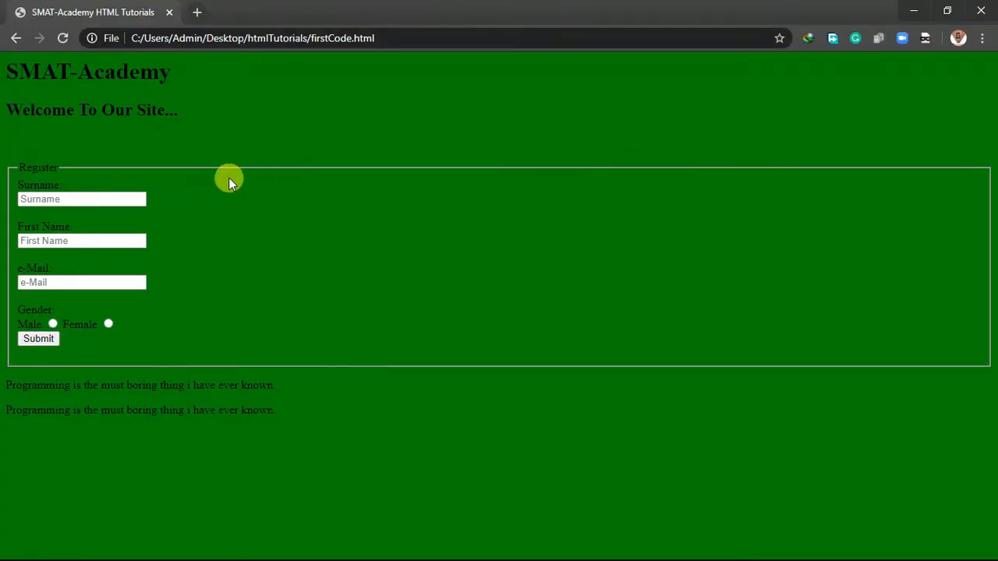
pyautogui.moveTo(226, 179)
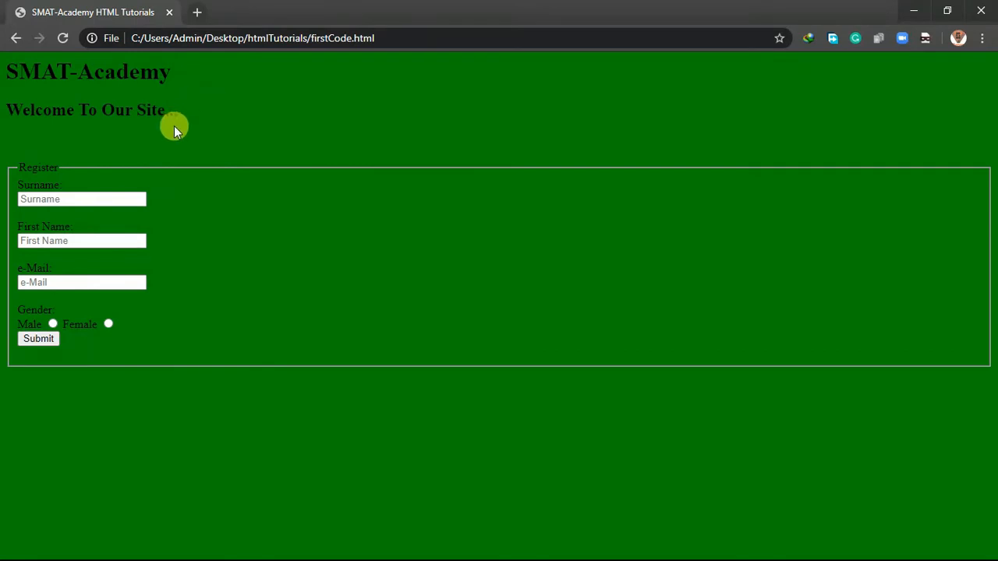
# Switch back to Sublime Text and place the cursor after the welcome heading.
pyautogui.press('alt+tab')
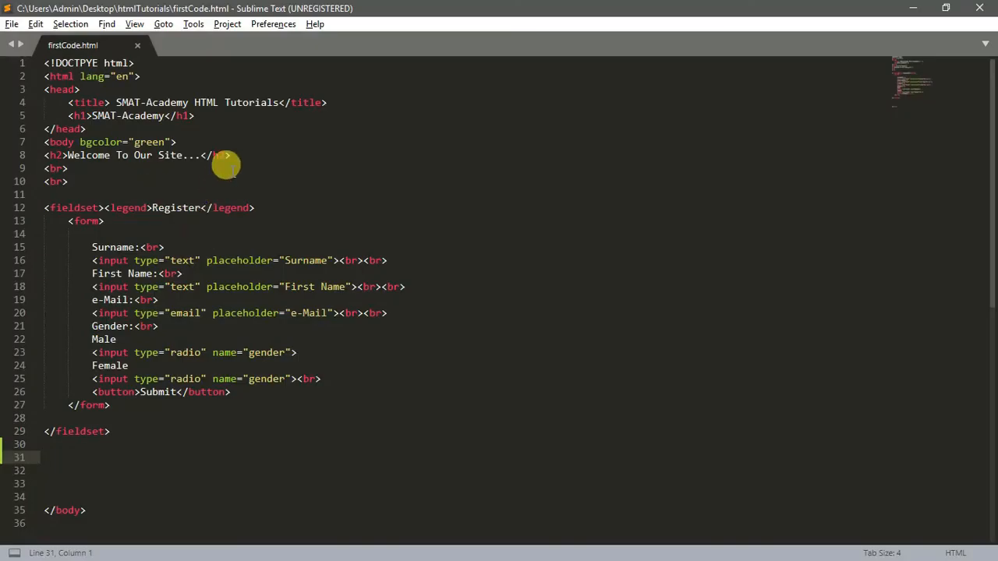
pyautogui.click(226, 156)
pyautogui.write('<hr>')
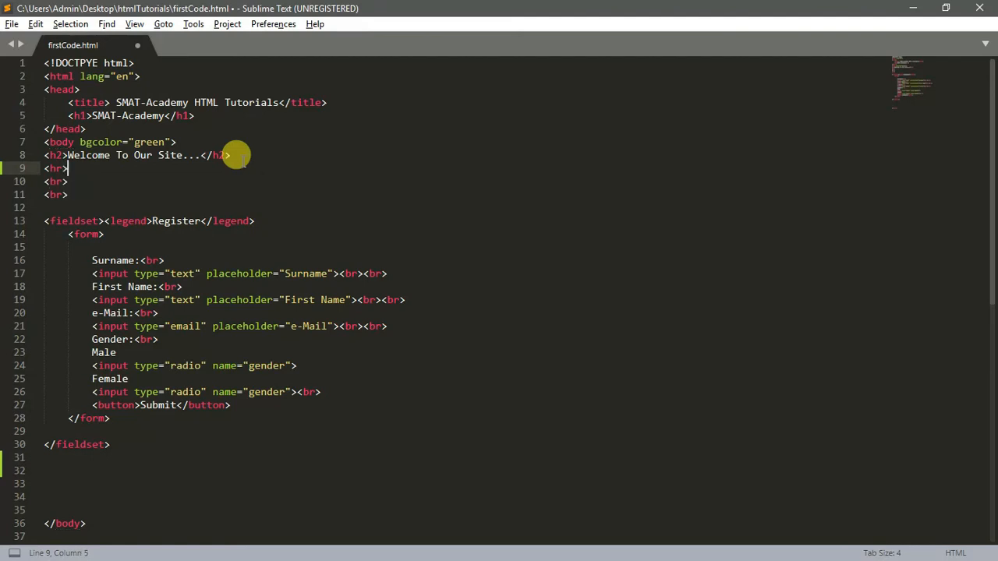
# Save firstCode.html after adjusting the line breaks under the headings.
pyautogui.press('ctrl+s')
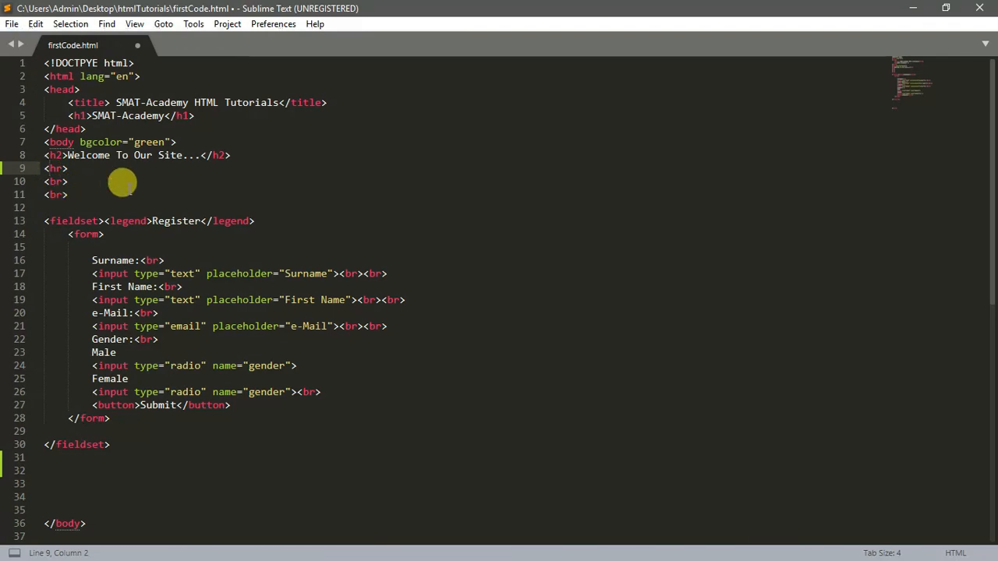
pyautogui.press('ctrl+s')
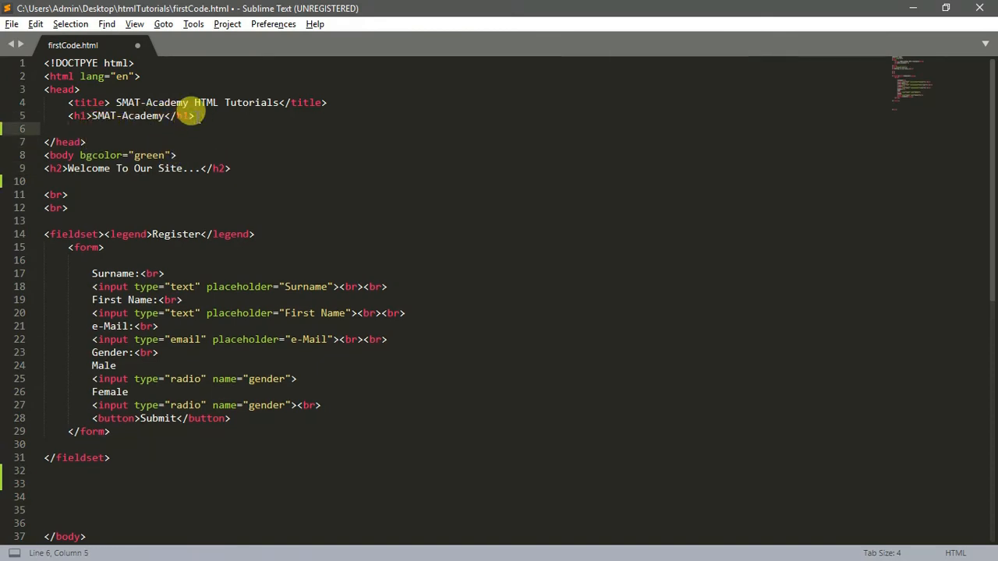
# Add an <hr> horizontal rule beneath the SMAT-Academy h1 heading.
pyautogui.write('<hr>')
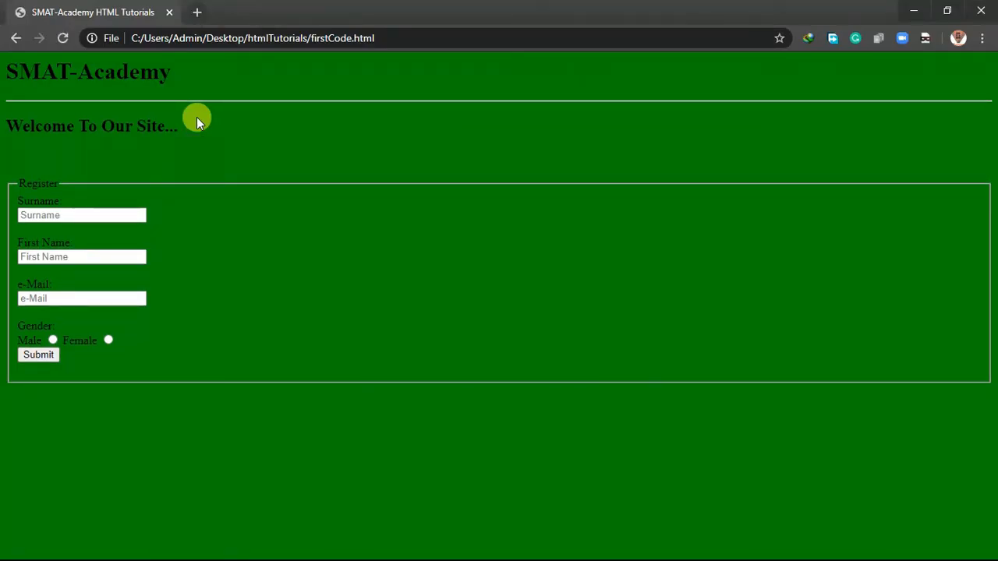
pyautogui.moveTo(178, 103)
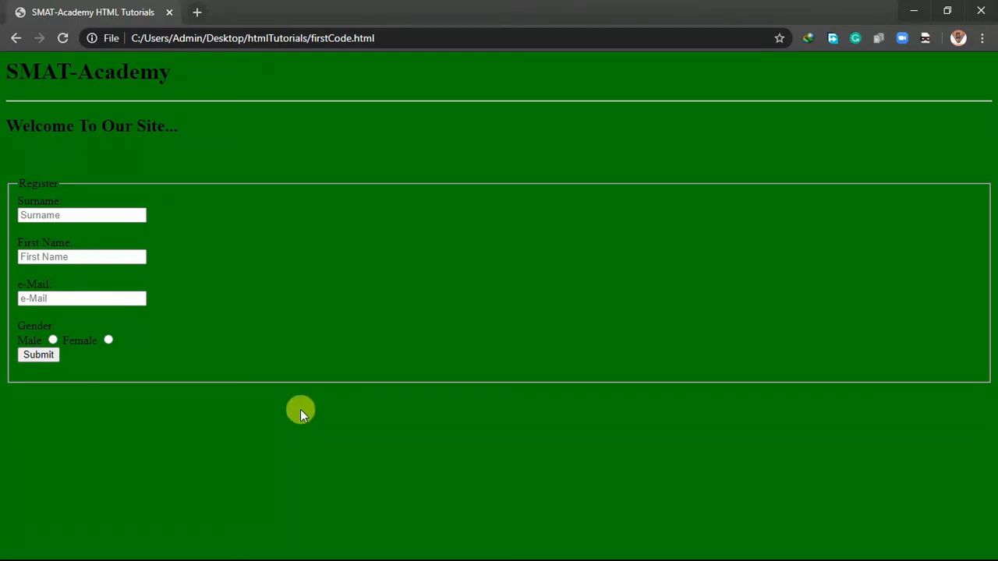
pyautogui.moveTo(280, 358)
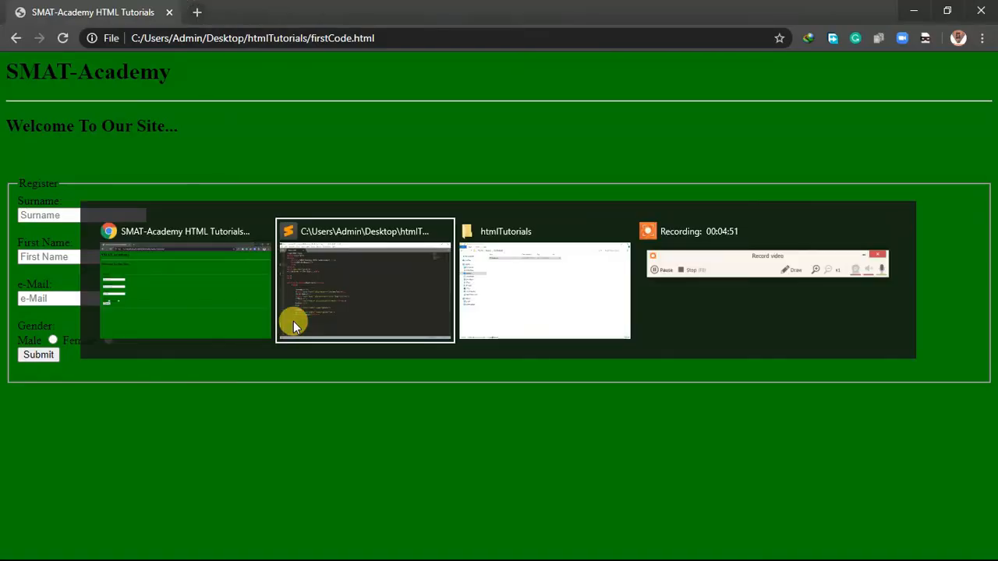
# Return to the Sublime Text window from the Alt+Tab switcher.
pyautogui.click(365, 281)
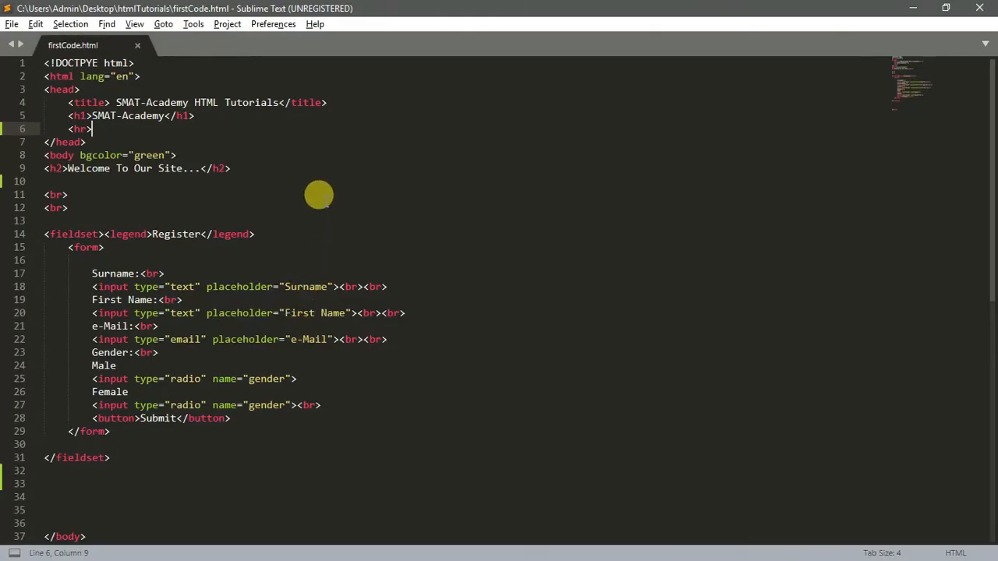
pyautogui.moveTo(276, 226)
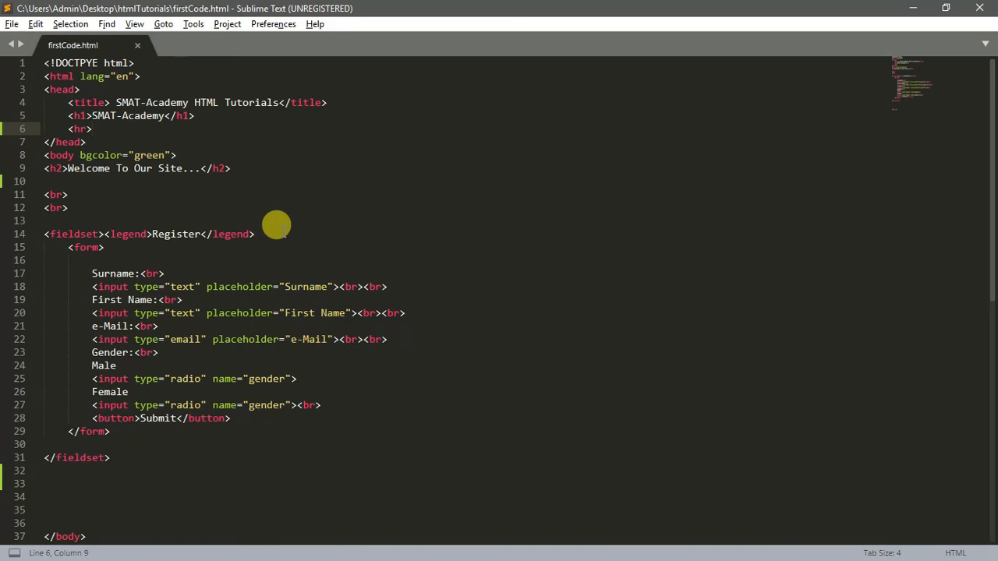
pyautogui.moveTo(112, 258)
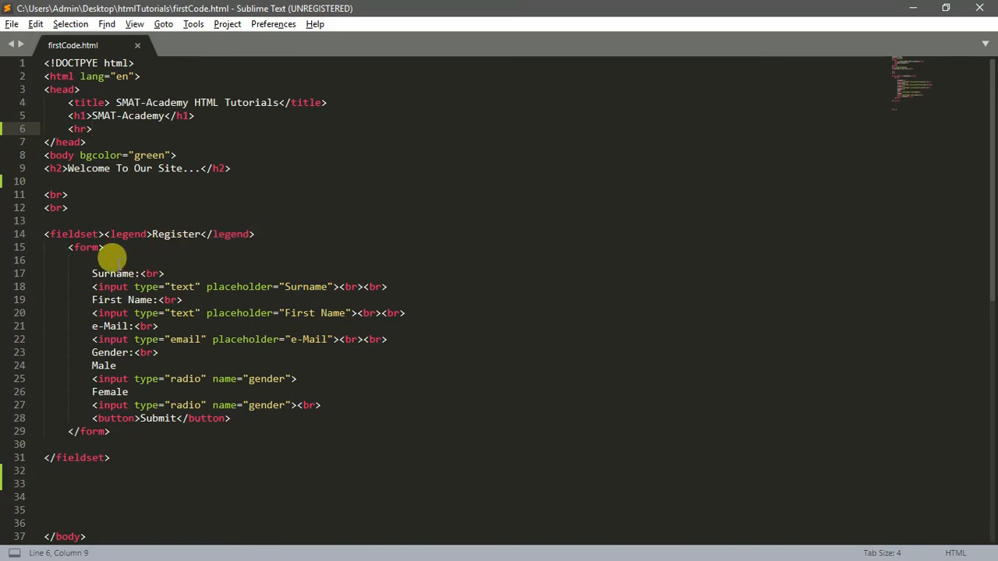
pyautogui.moveTo(115, 273)
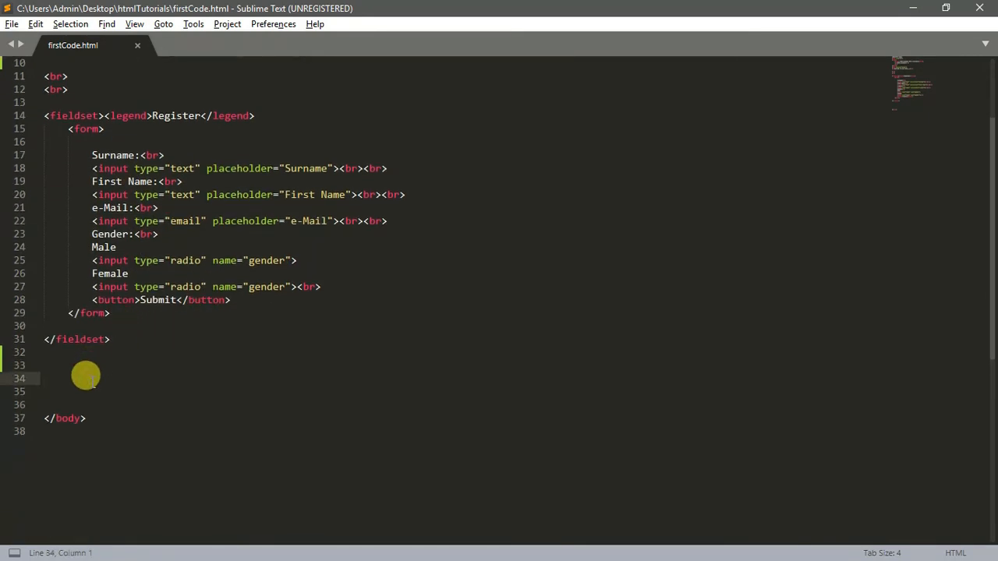
# Type the demo text 'i love programming' after the closing fieldset.
pyautogui.write('i lo')
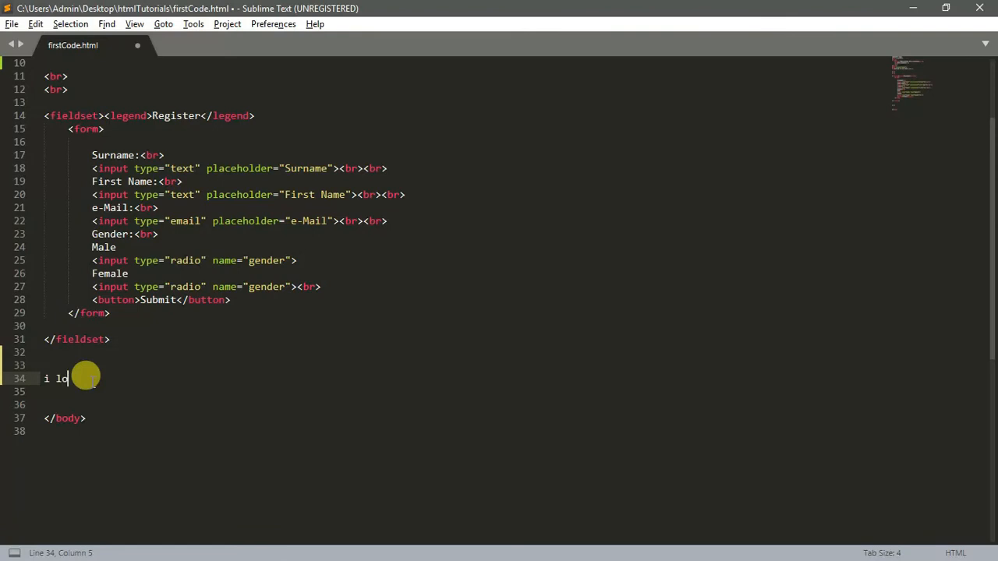
pyautogui.write('ve pr')
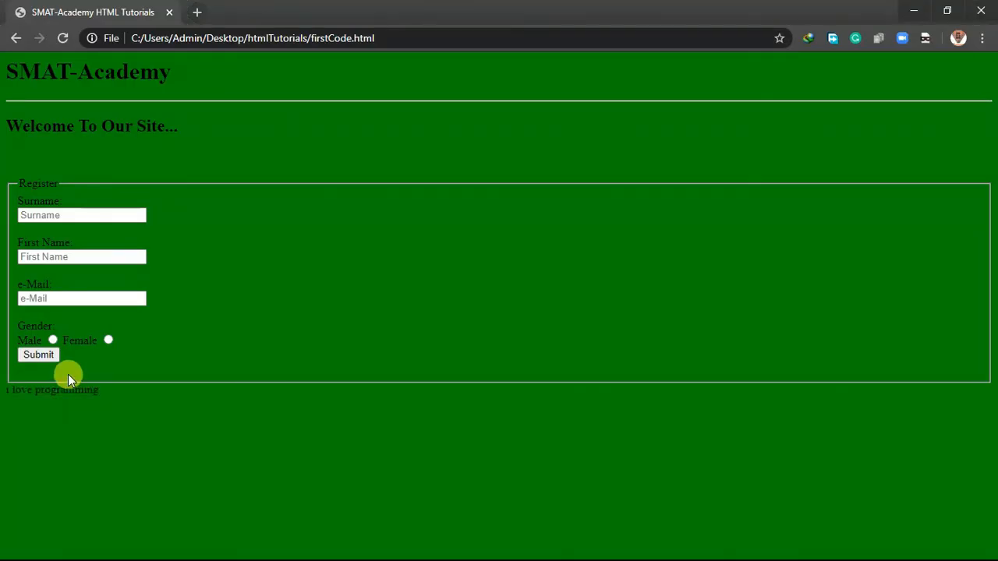
pyautogui.moveTo(19, 384)
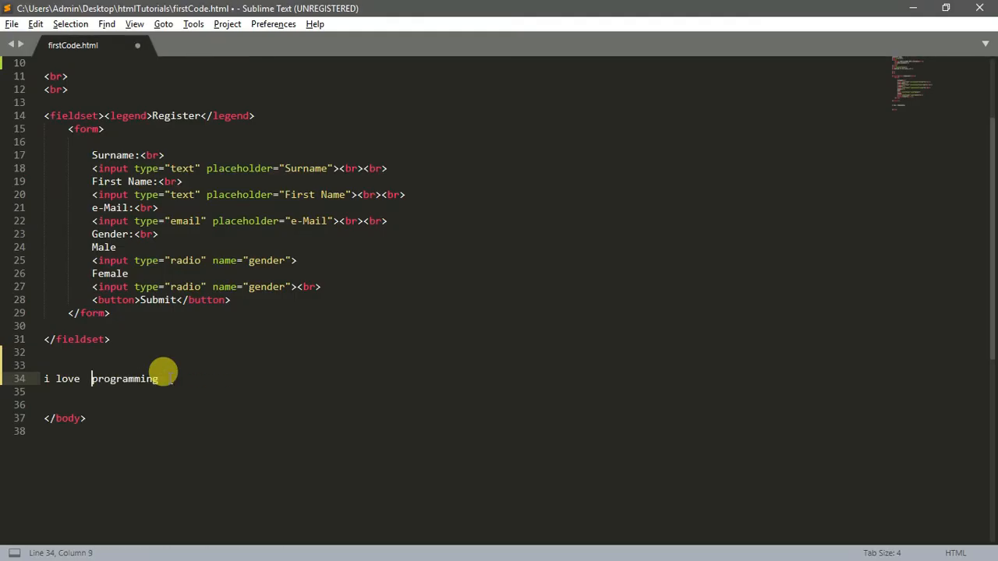
# Experiment with extra spaces and an &nbsp; entity between 'love' and 'programming'.
pyautogui.press('backspace')
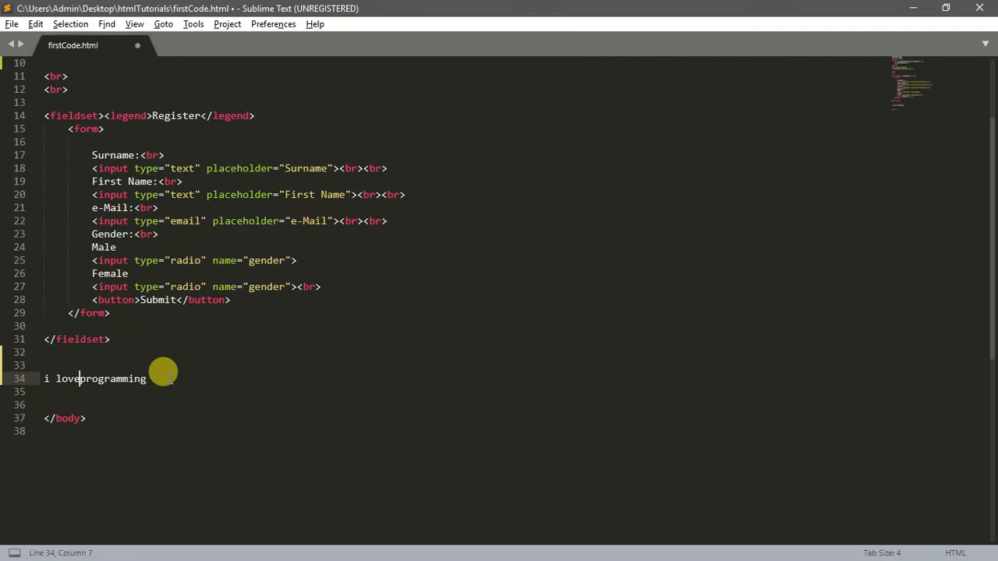
pyautogui.write('"  "')
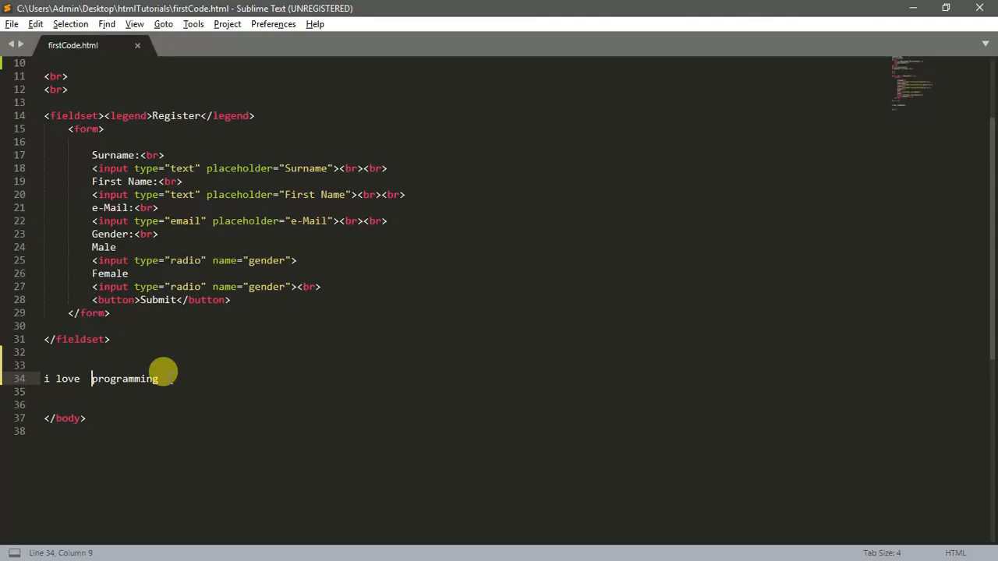
pyautogui.press('Backspace')
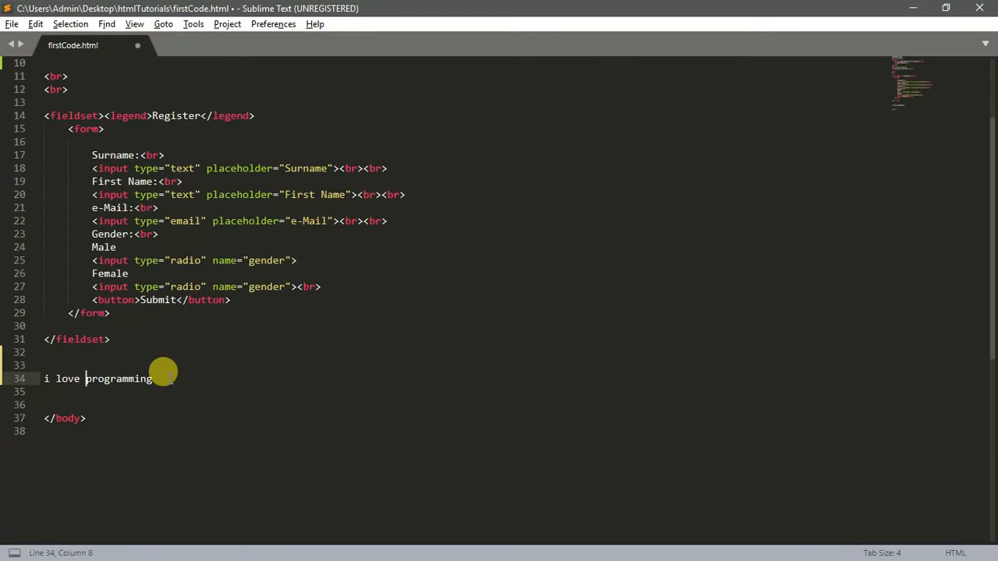
pyautogui.write('&')
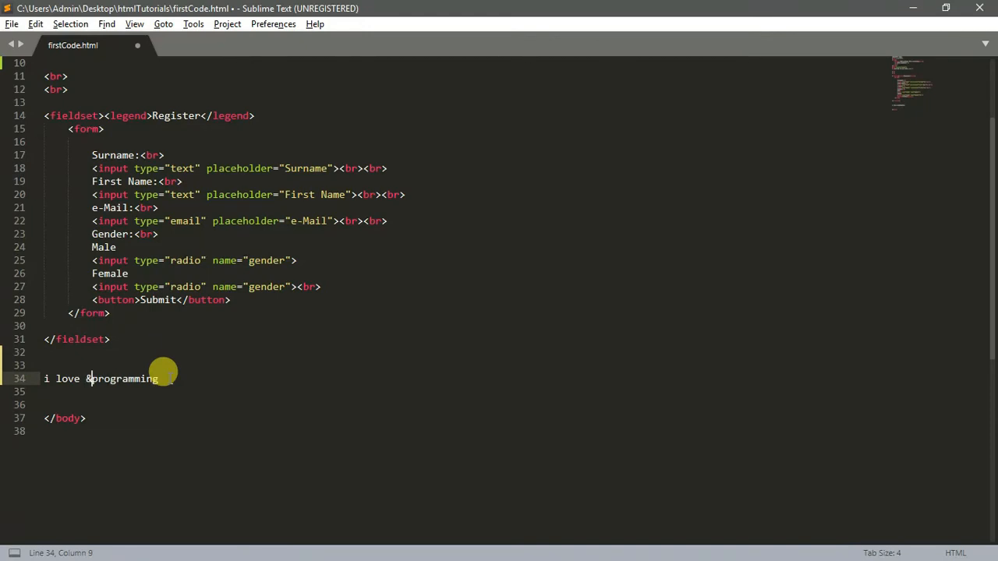
pyautogui.write('nbs')
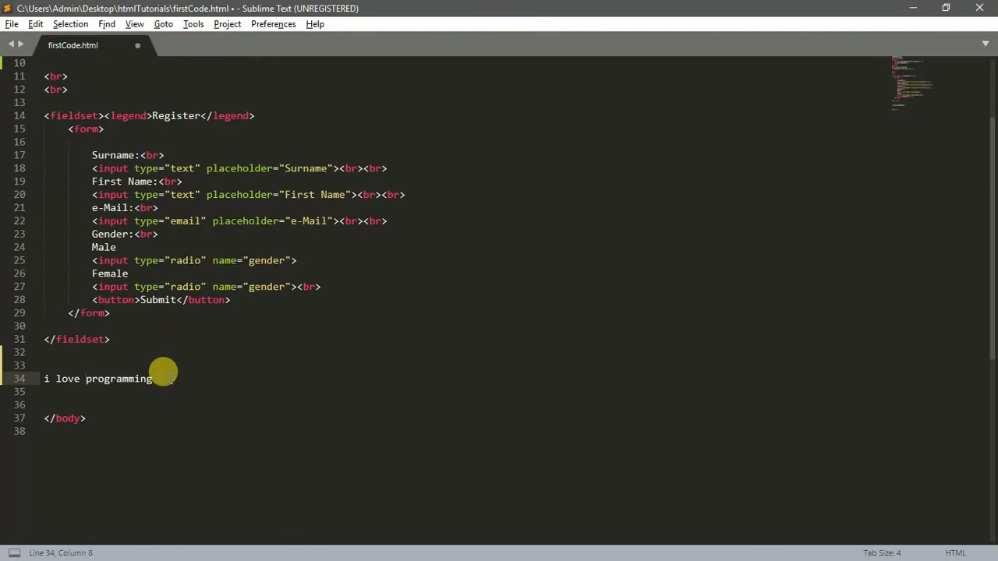
# Save, then break the text so 'programming' starts on its own line.
pyautogui.click(85, 379)
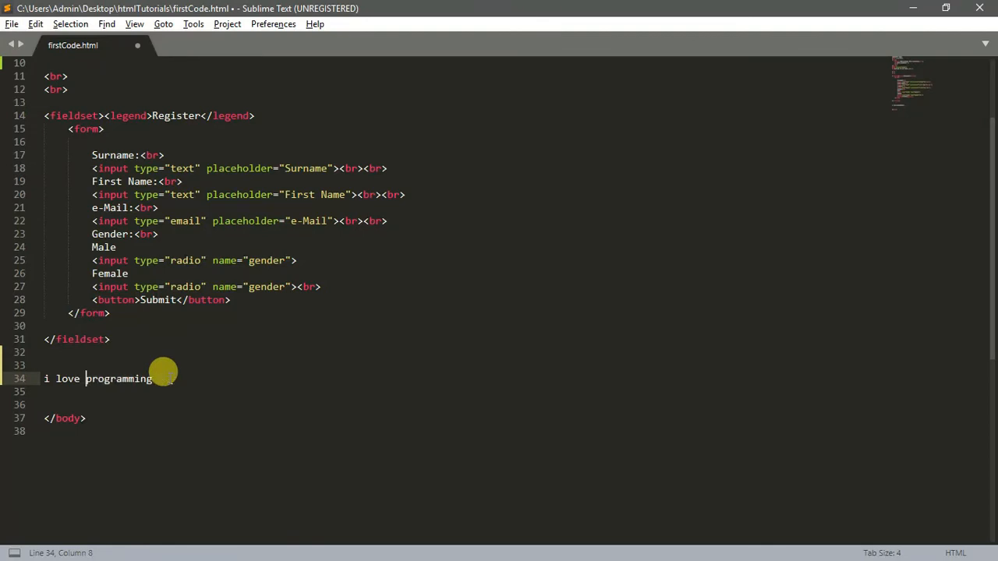
pyautogui.press('ctrl+s')
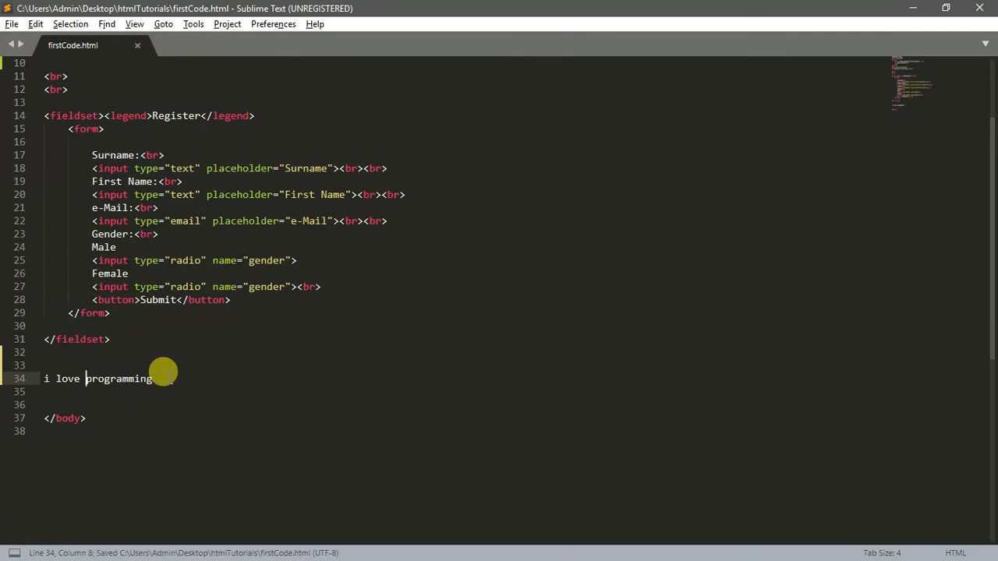
pyautogui.press('enter')
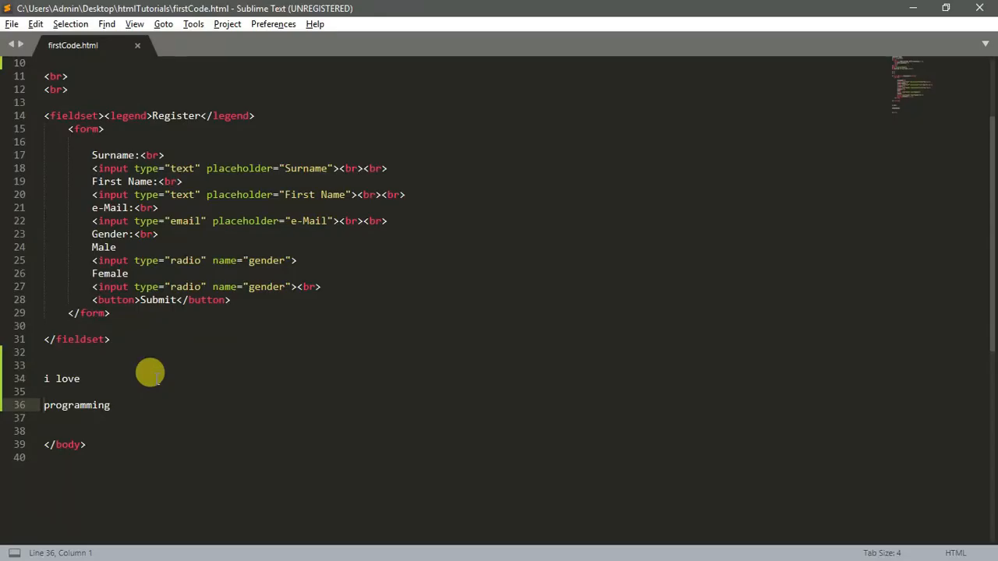
pyautogui.press('Delete')
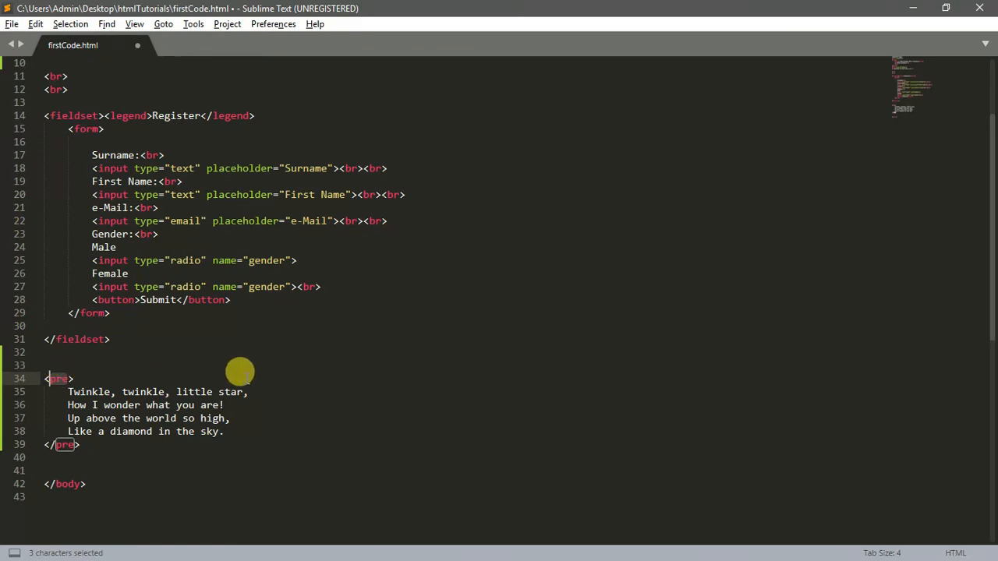
pyautogui.moveTo(294, 368)
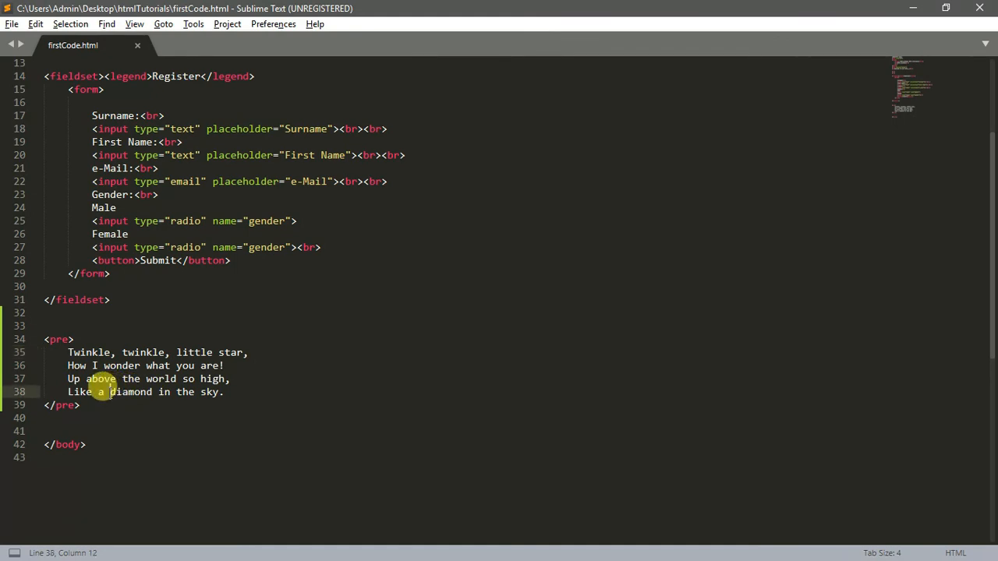
# Save firstCode.html with the four-line Twinkle, twinkle pre block.
pyautogui.press('enter')
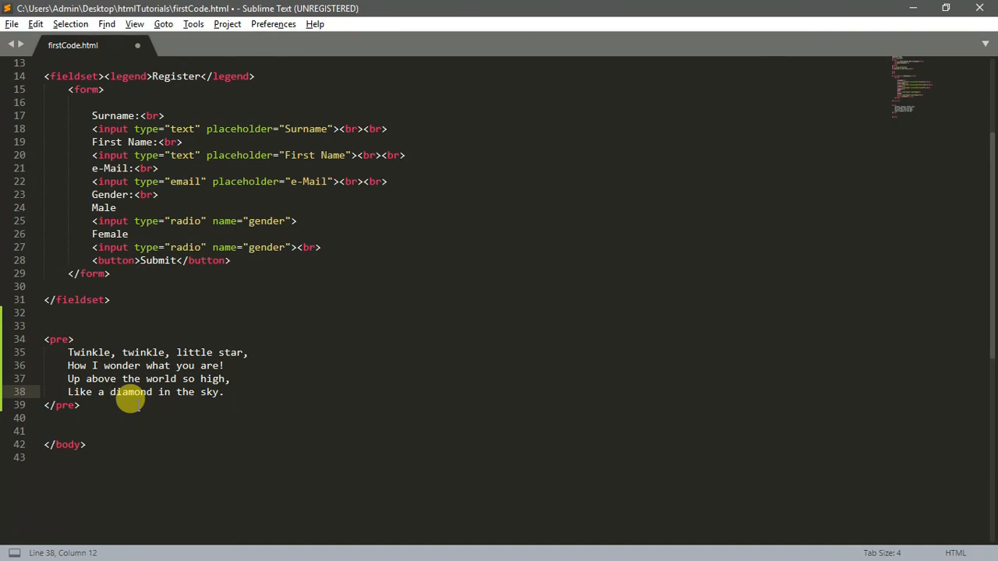
pyautogui.press('ctrl+s')
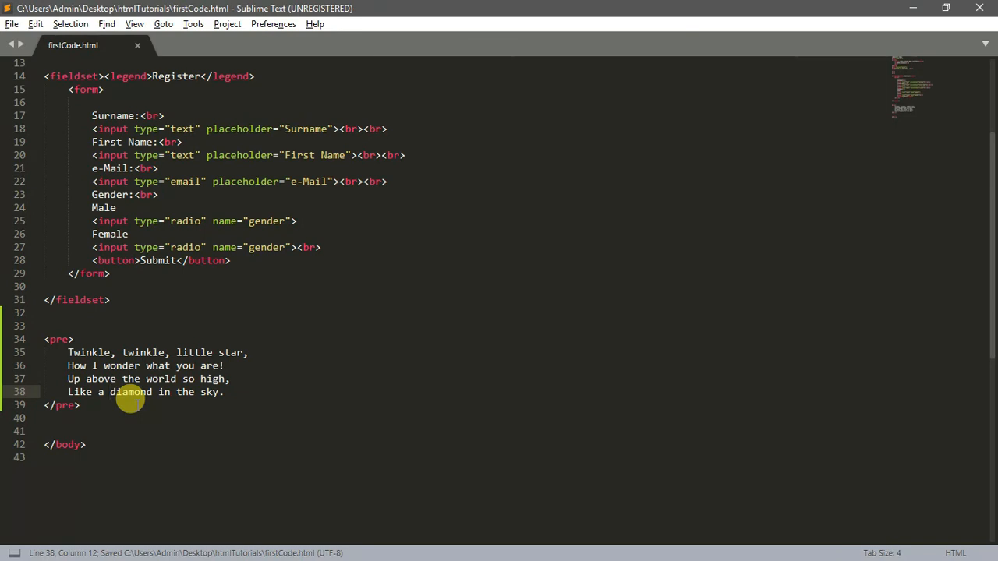